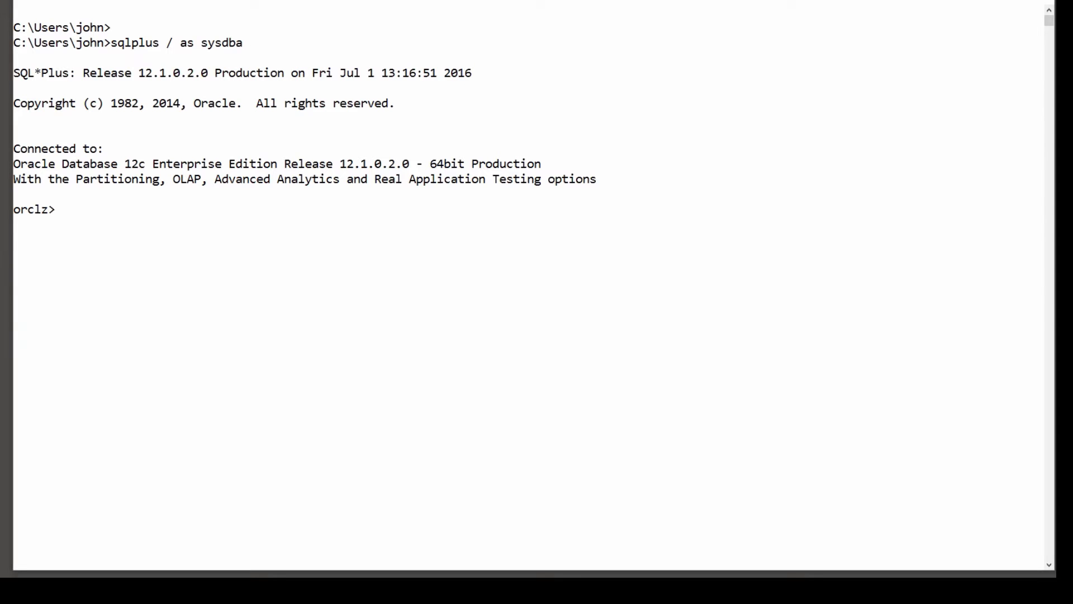
mouse_move(246, 317)
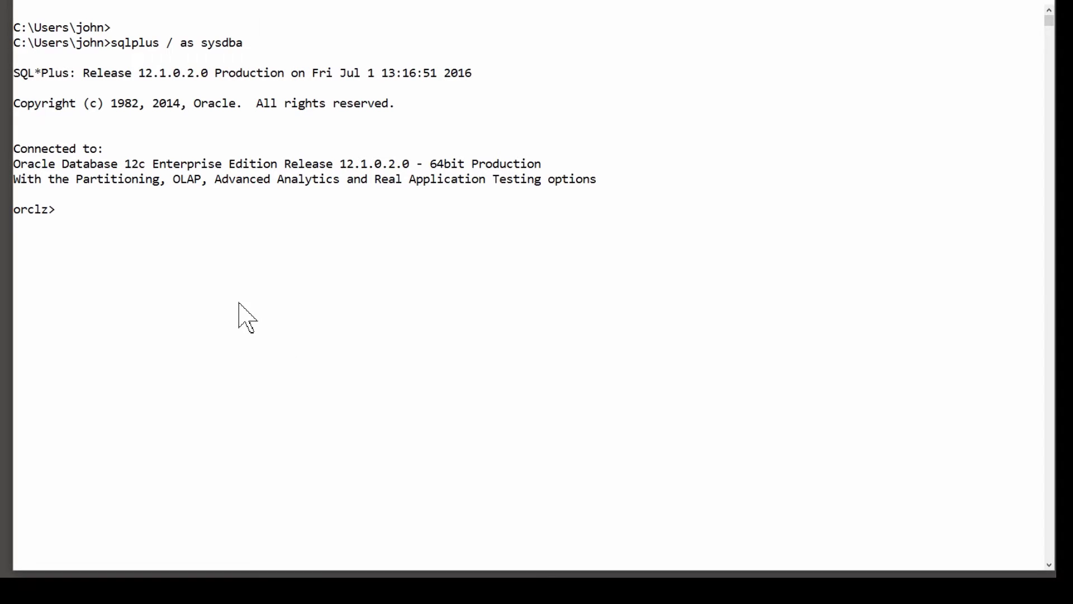
Grant all privileges to scott as sysdba
text(grant all privileges to scott;)
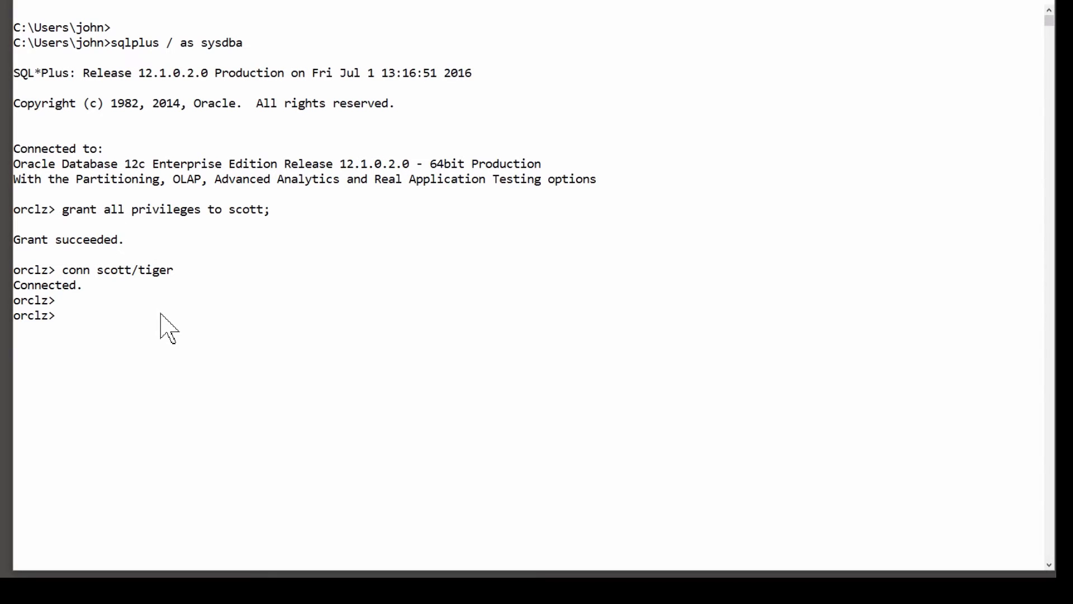
Define scott.print(tab, col) building a dynamic select statement and compile it
text(create or replace procedure scott.print (tab varchar2,col varchar2))
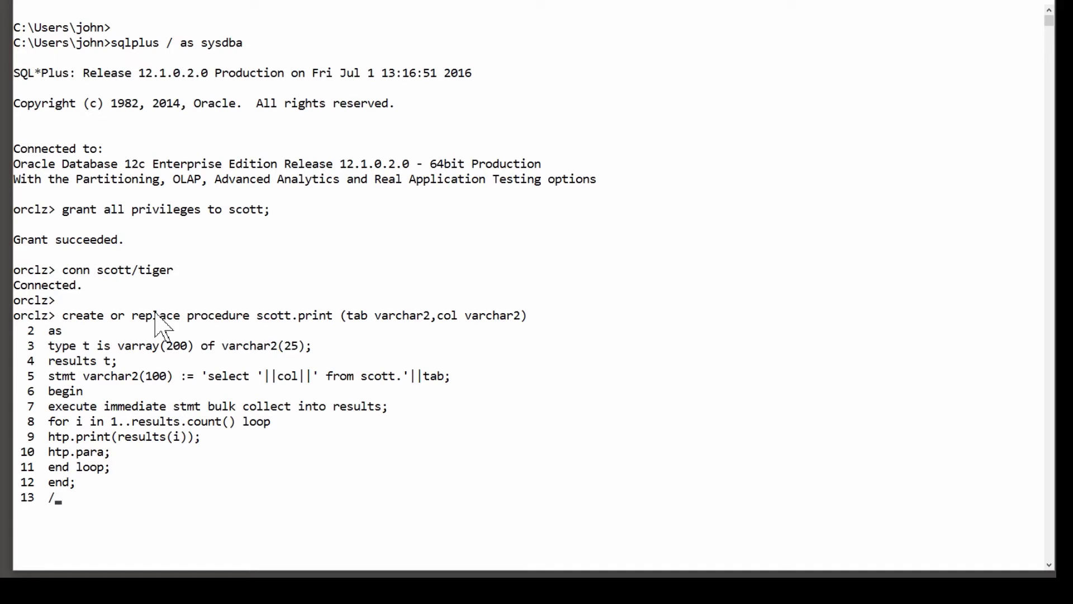
mouse_move(226, 335)
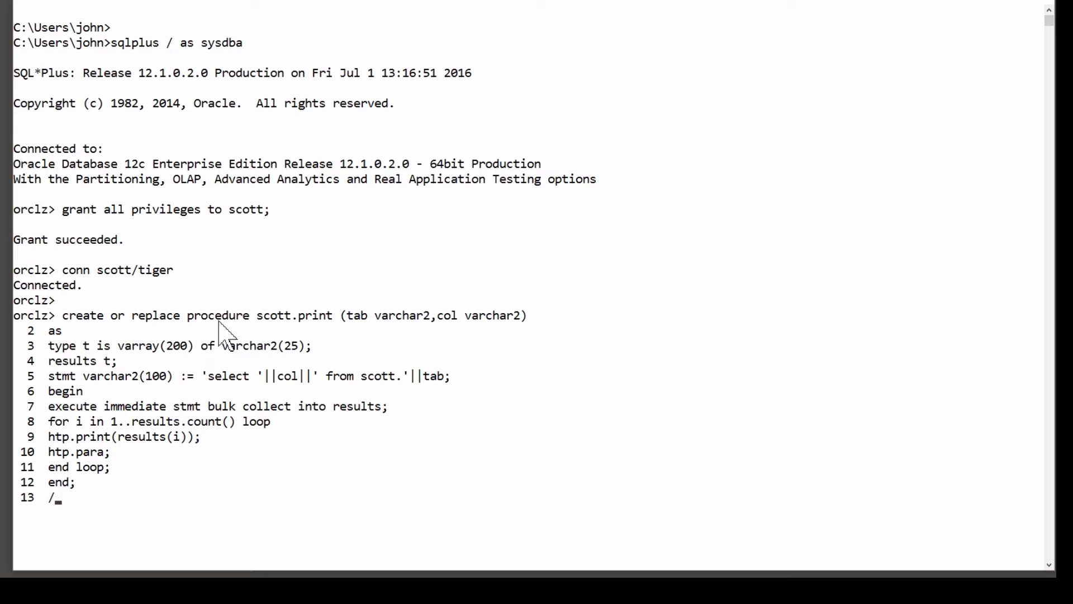
mouse_move(339, 325)
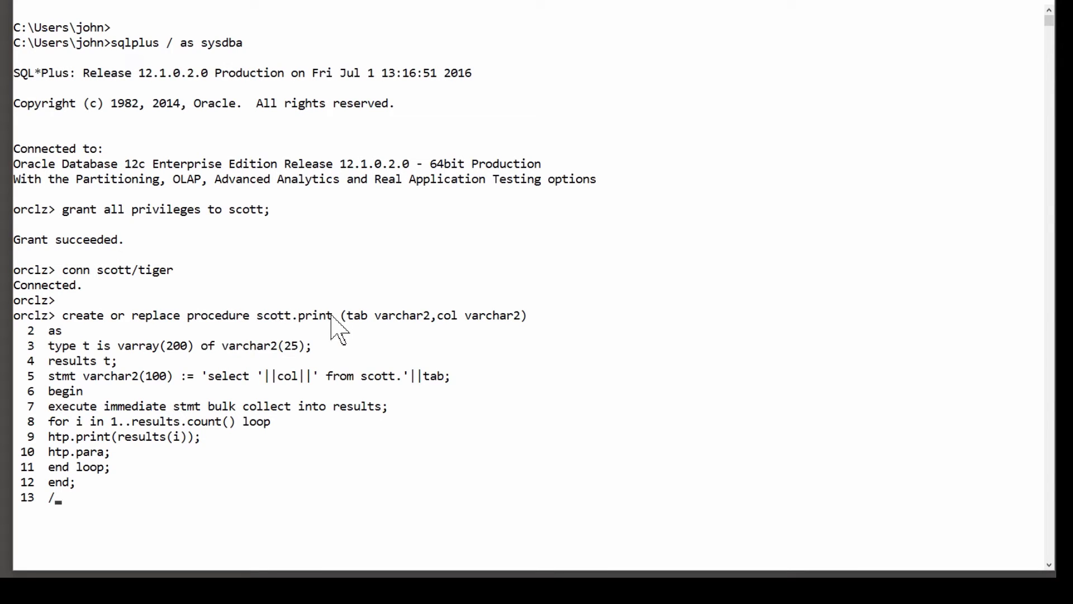
mouse_move(354, 331)
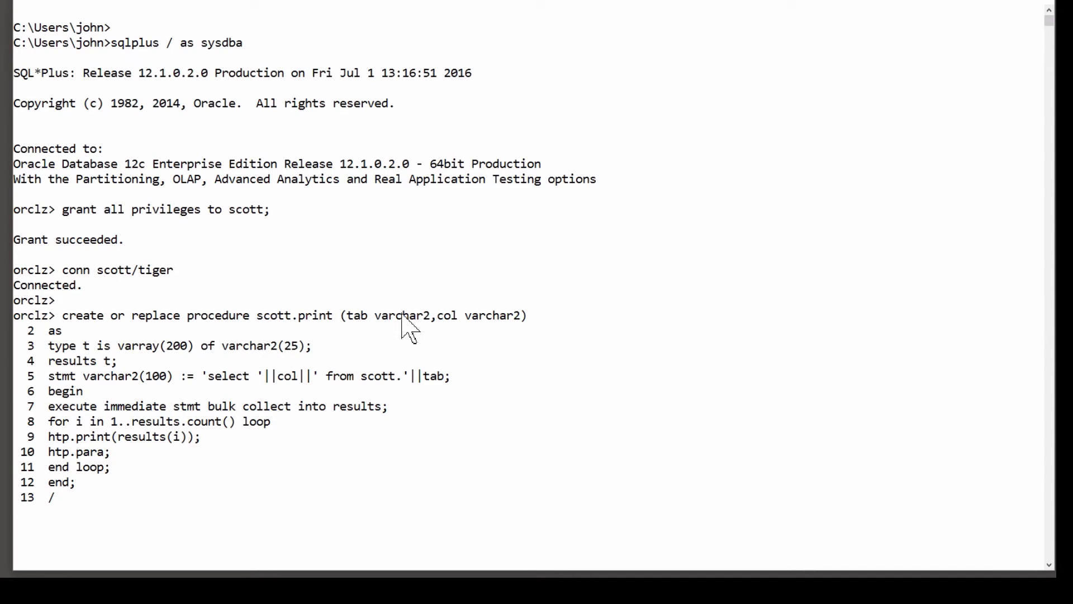
mouse_move(471, 335)
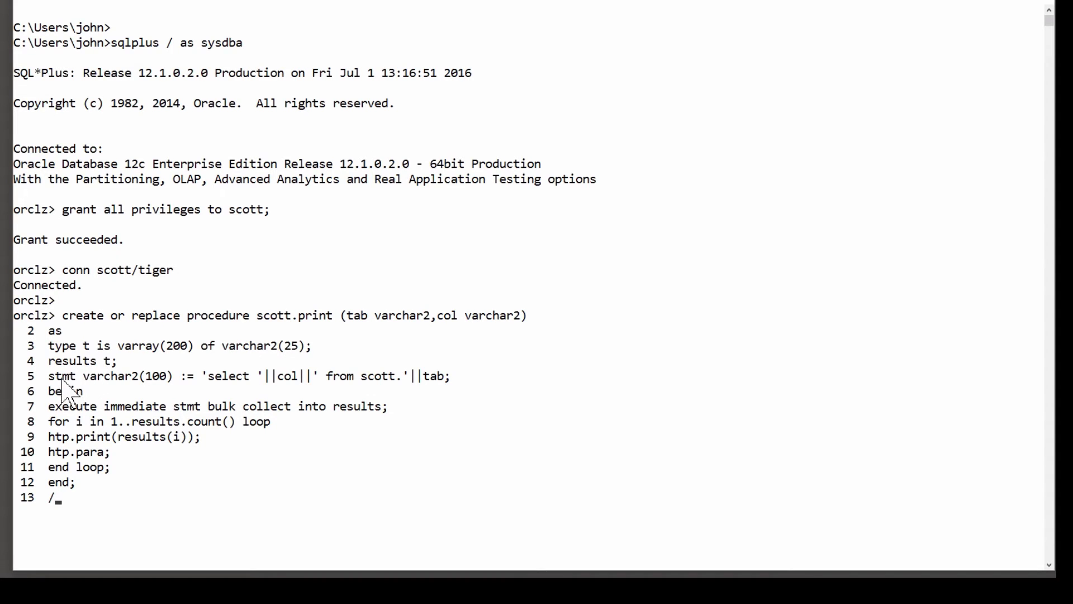
drag(48, 375, 417, 376)
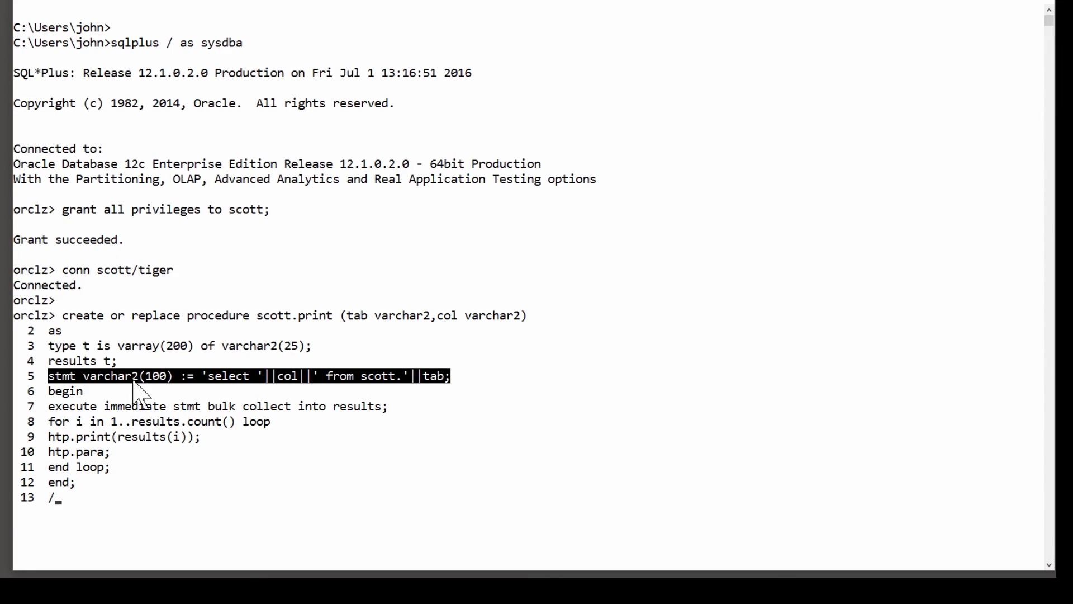
click(404, 384)
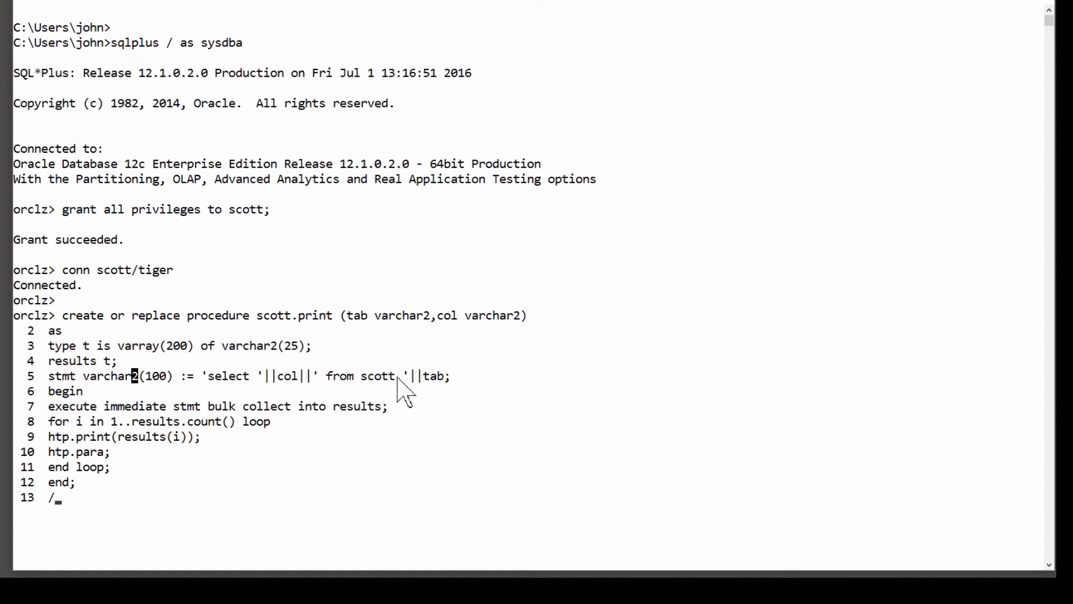
mouse_move(449, 393)
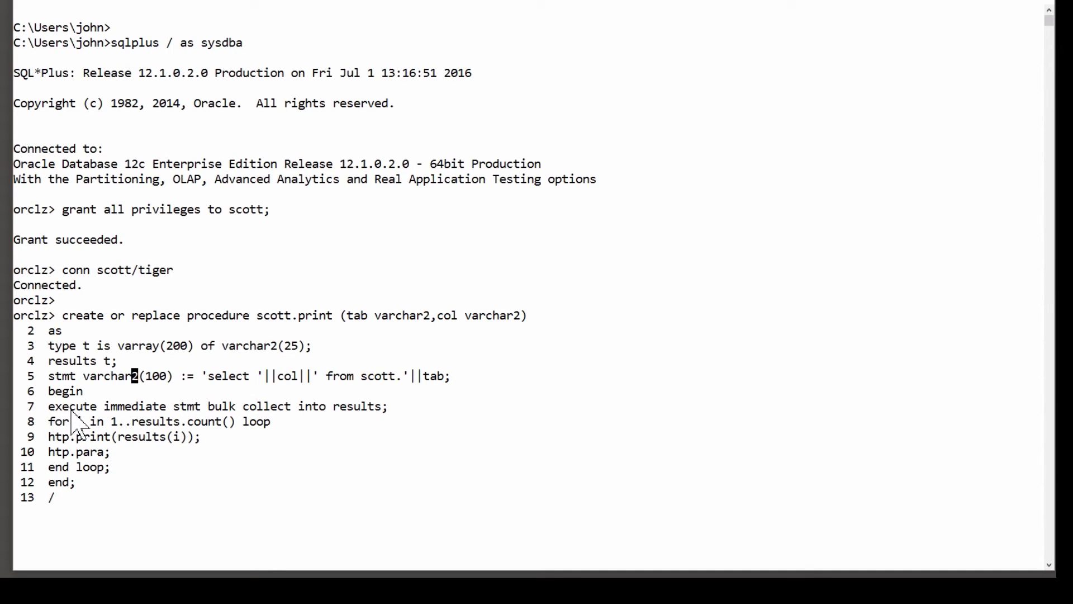
mouse_move(352, 422)
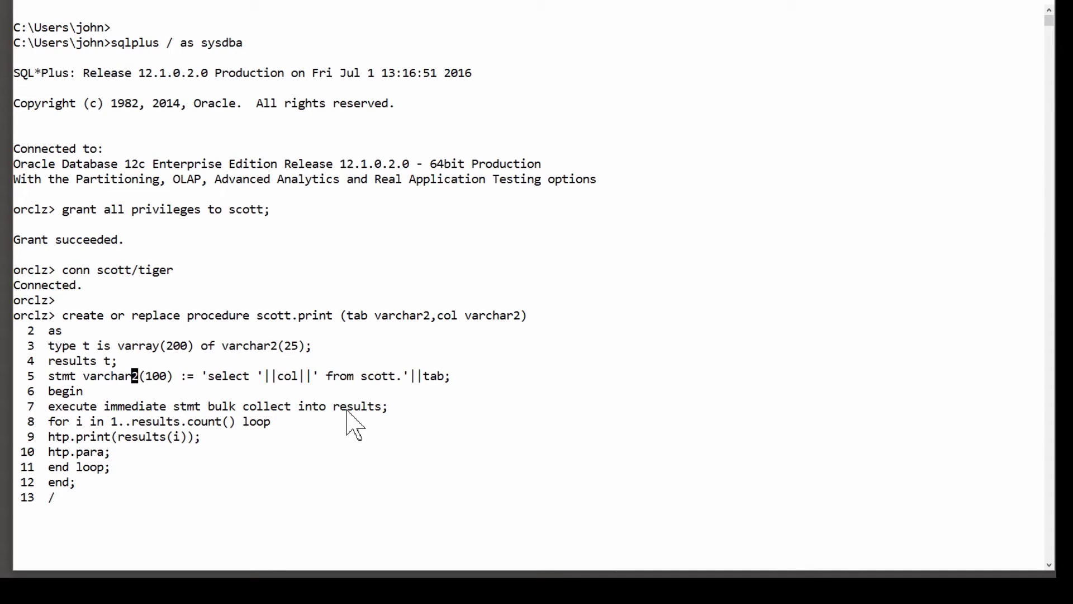
mouse_move(65, 451)
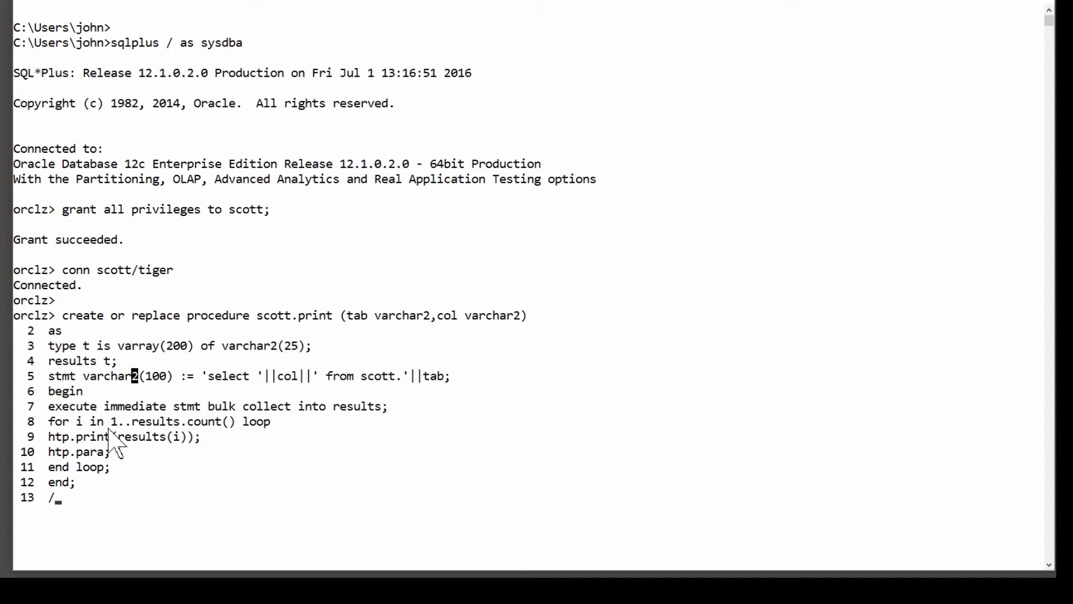
drag(56, 376, 445, 376)
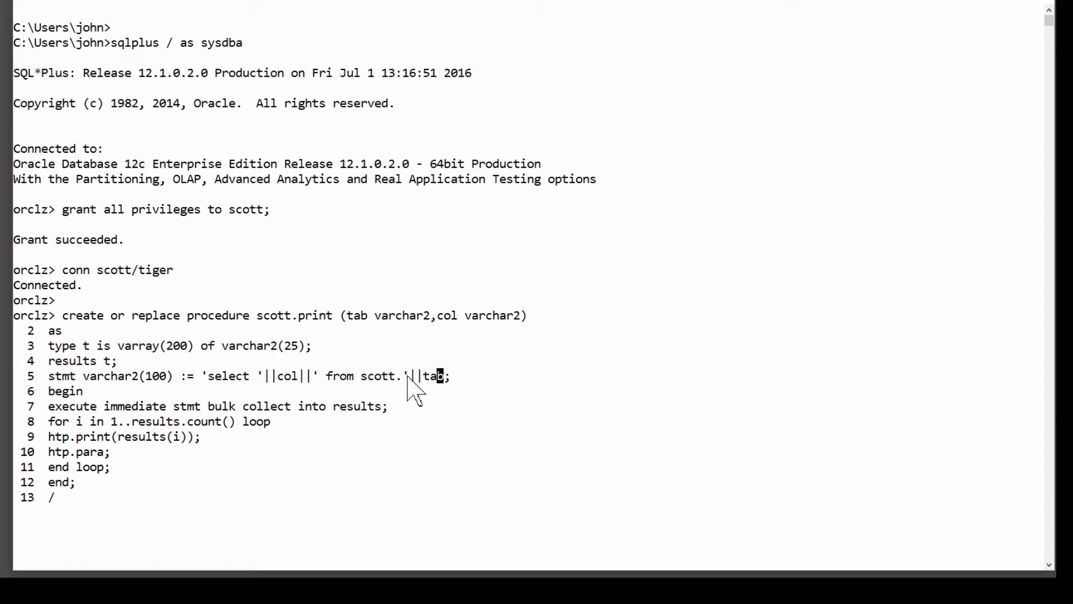
mouse_move(367, 407)
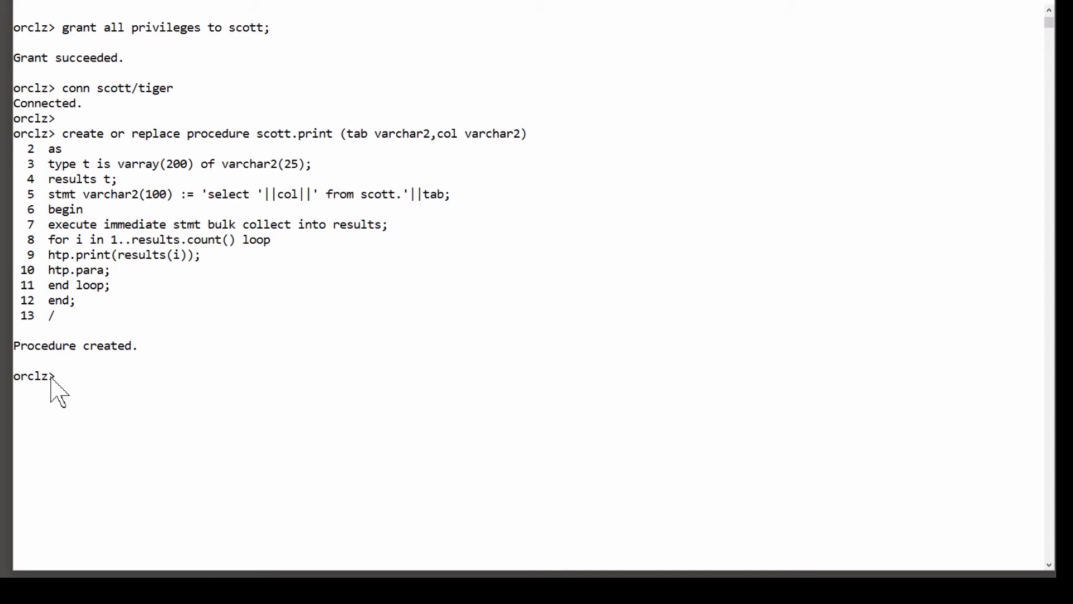
text(create user apps i)
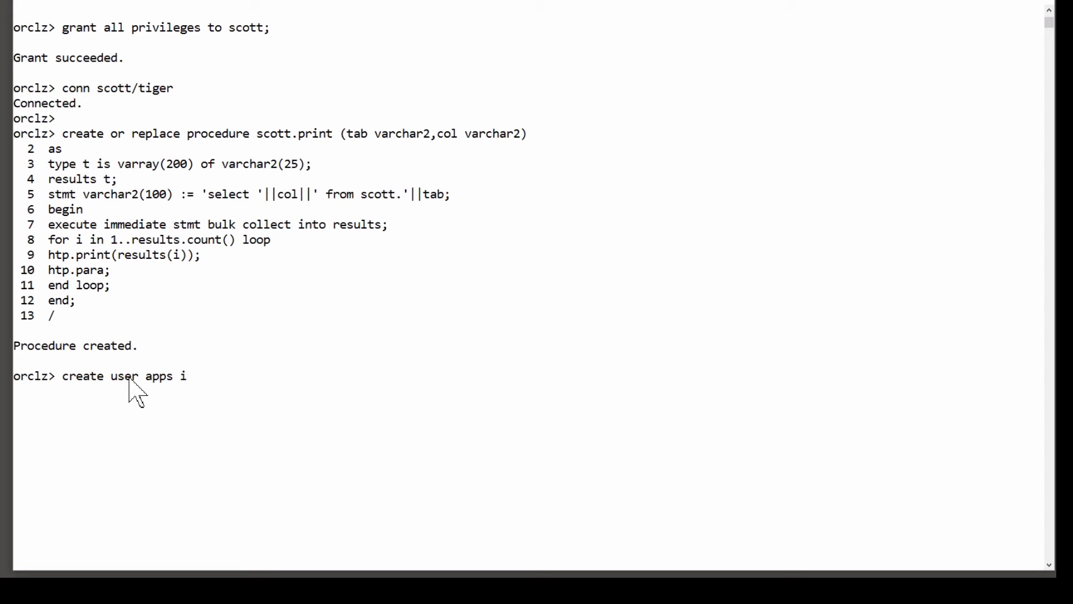
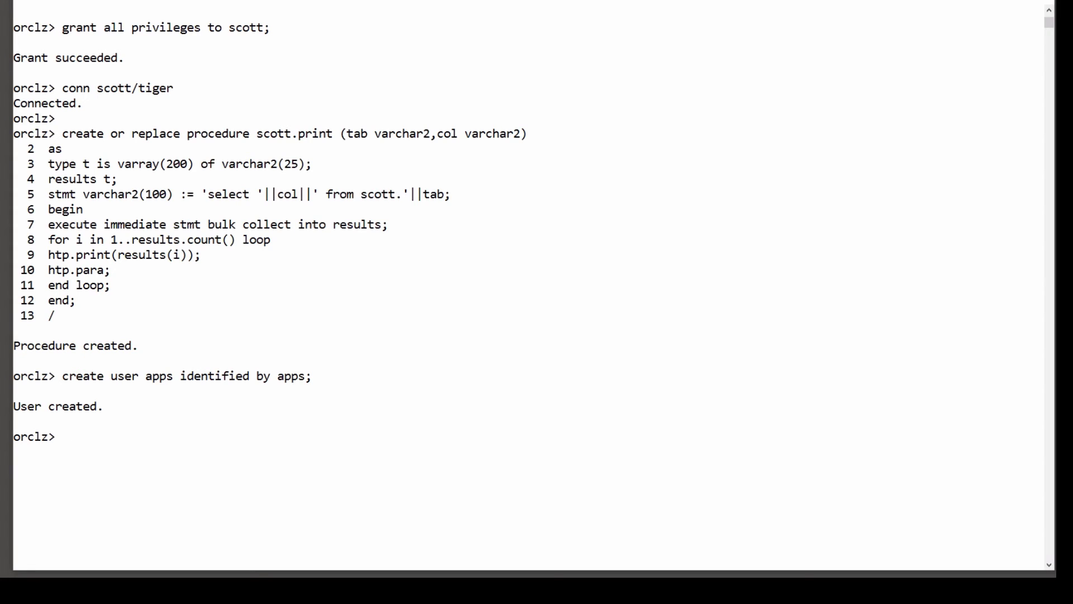
mouse_move(253, 481)
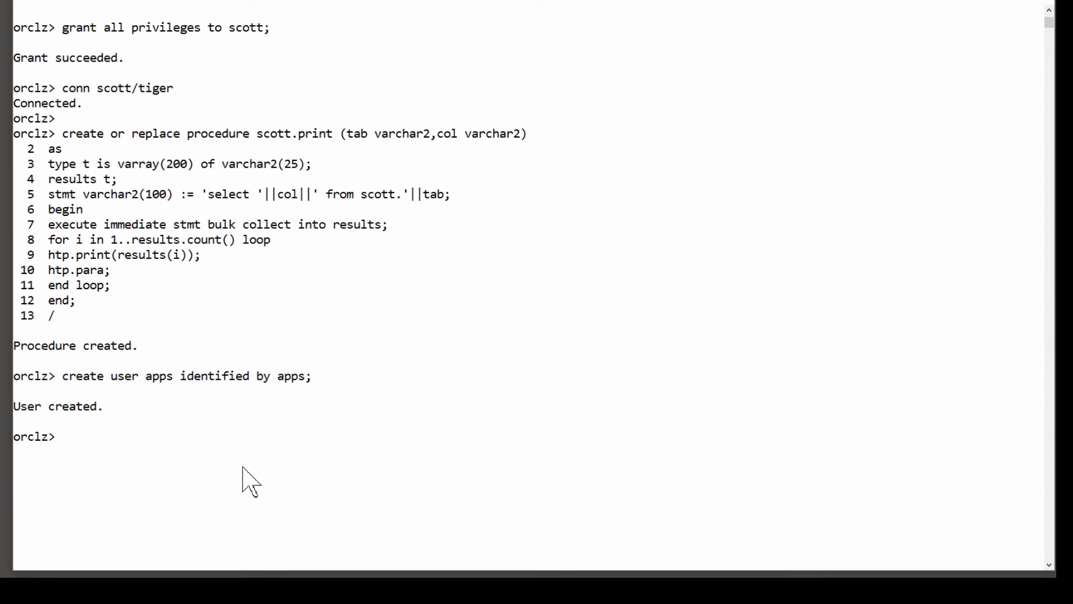
text(grant create session to apps;)
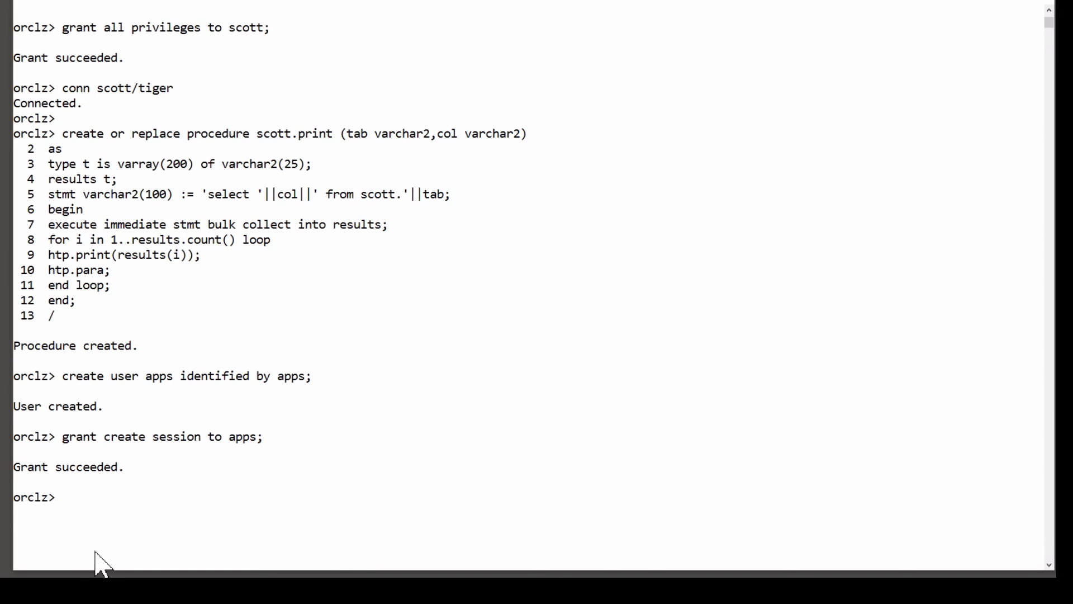
text(grant execute on print to apps;)
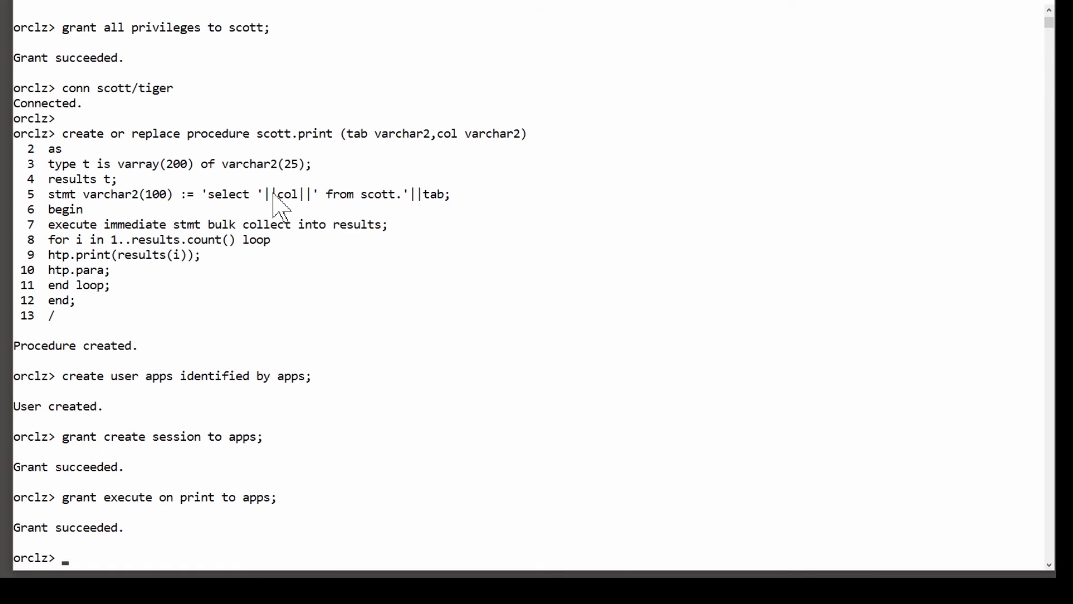
mouse_move(7, 309)
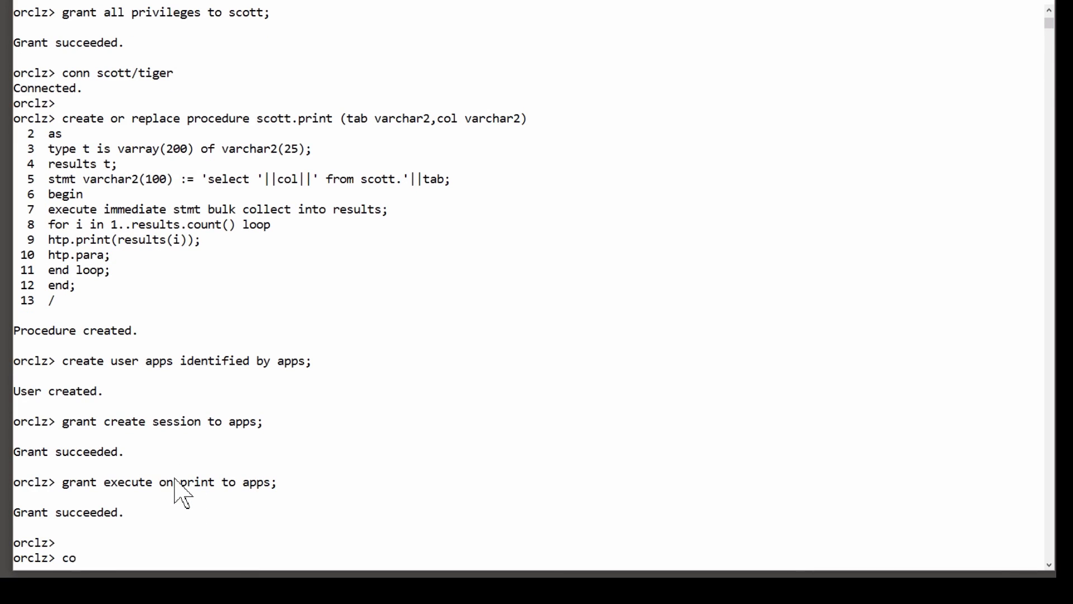
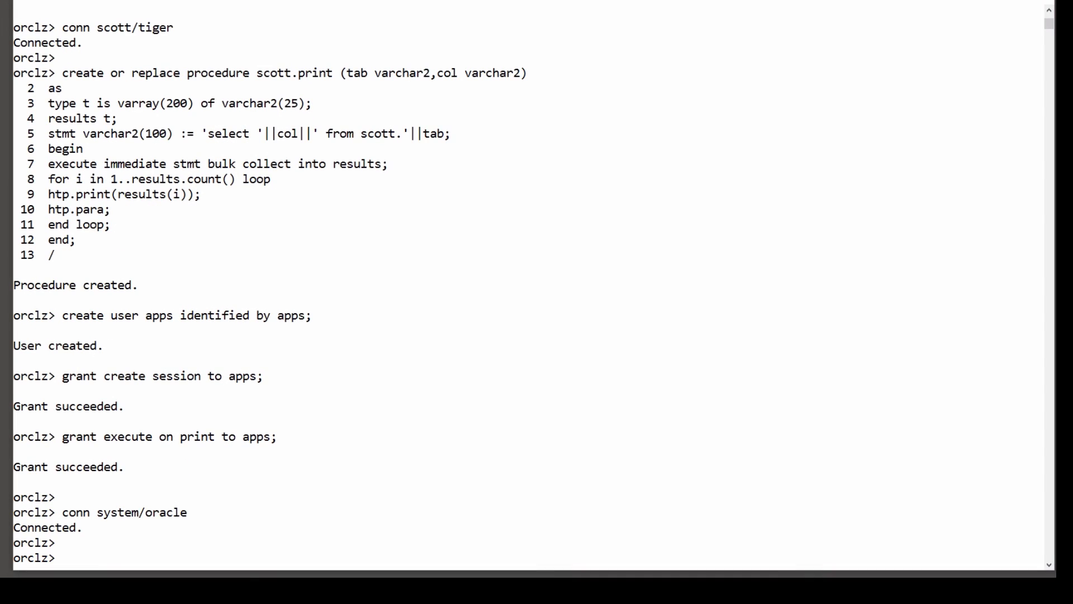
text(exec dbms_xdb.sethttpport(8000))
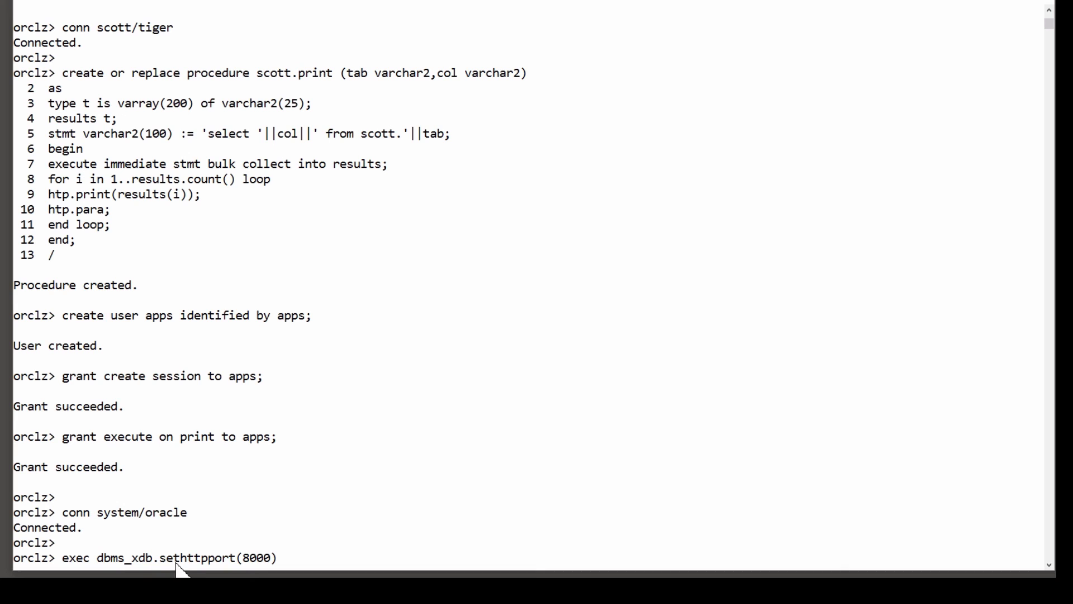
mouse_move(239, 566)
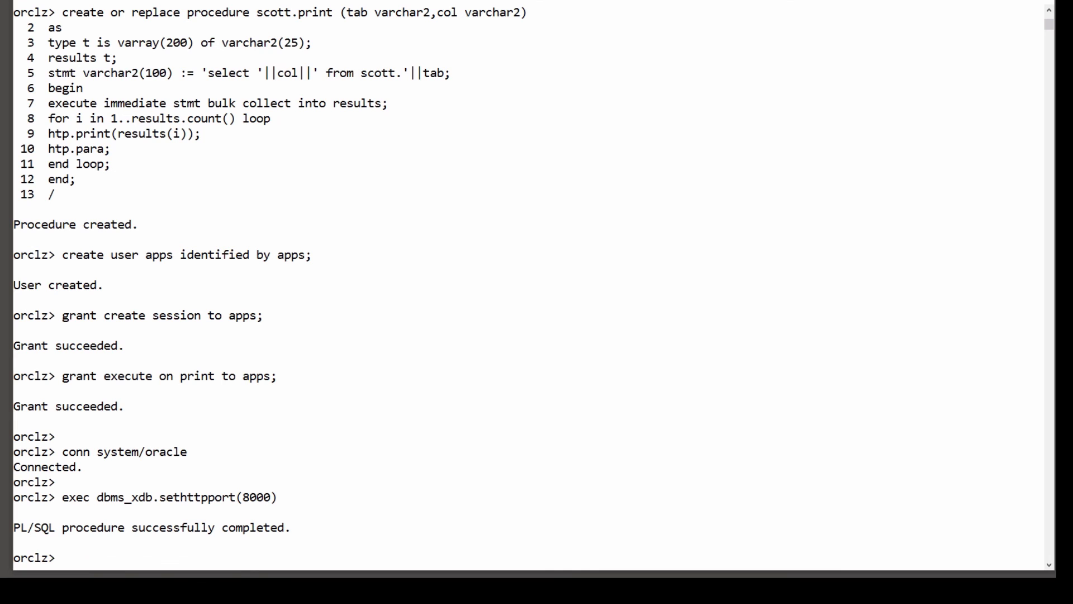
mouse_move(208, 520)
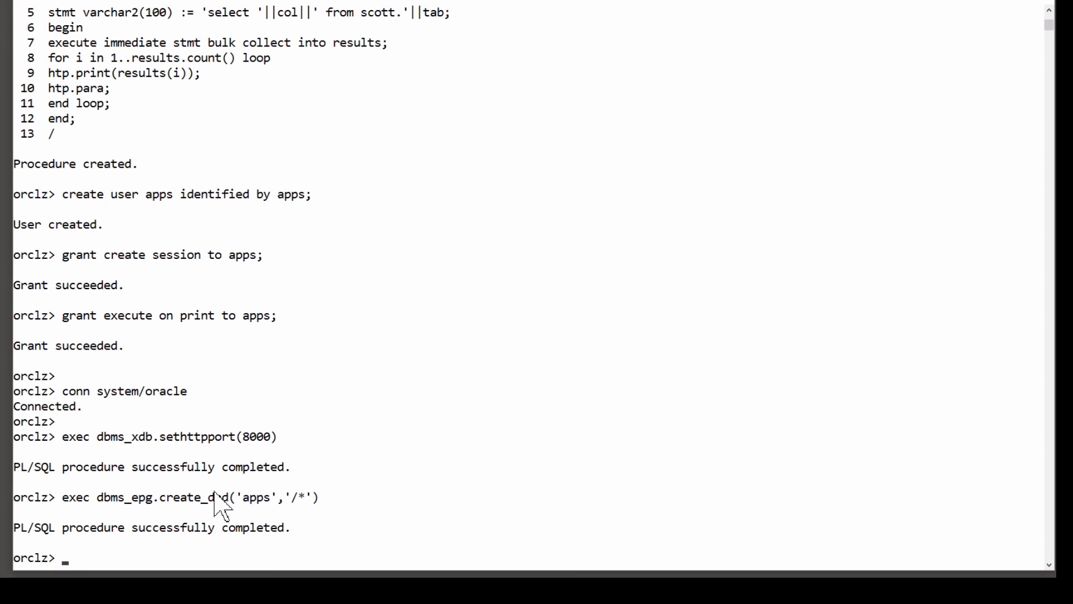
mouse_move(304, 510)
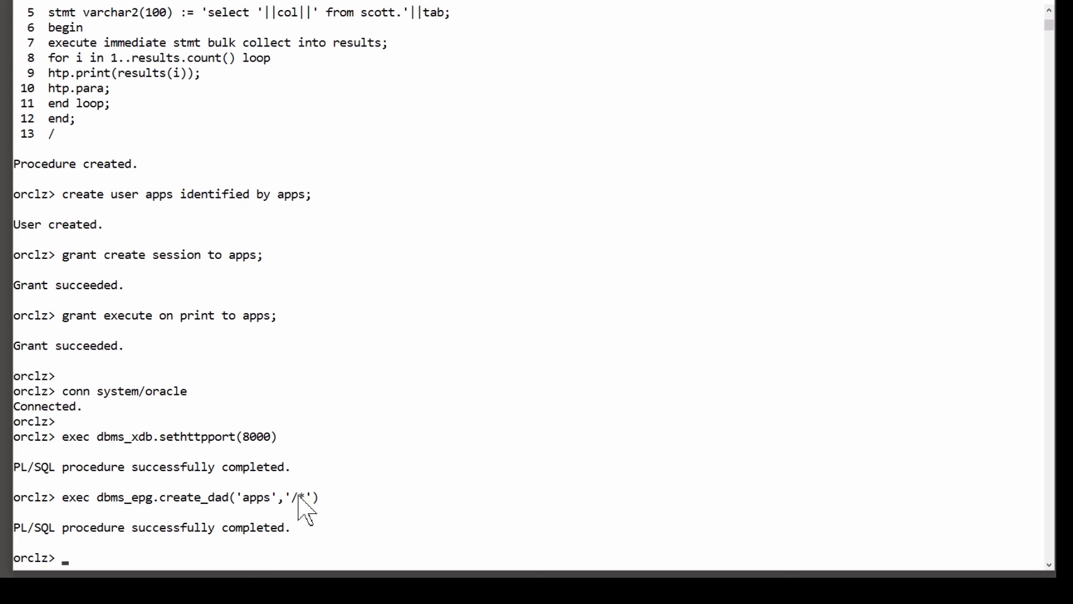
mouse_move(303, 514)
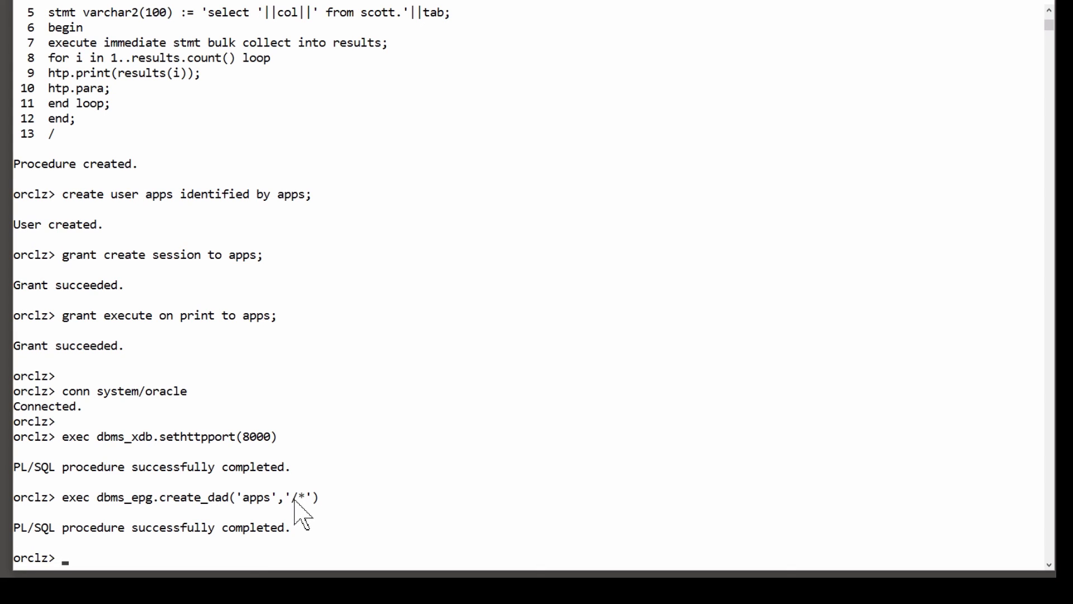